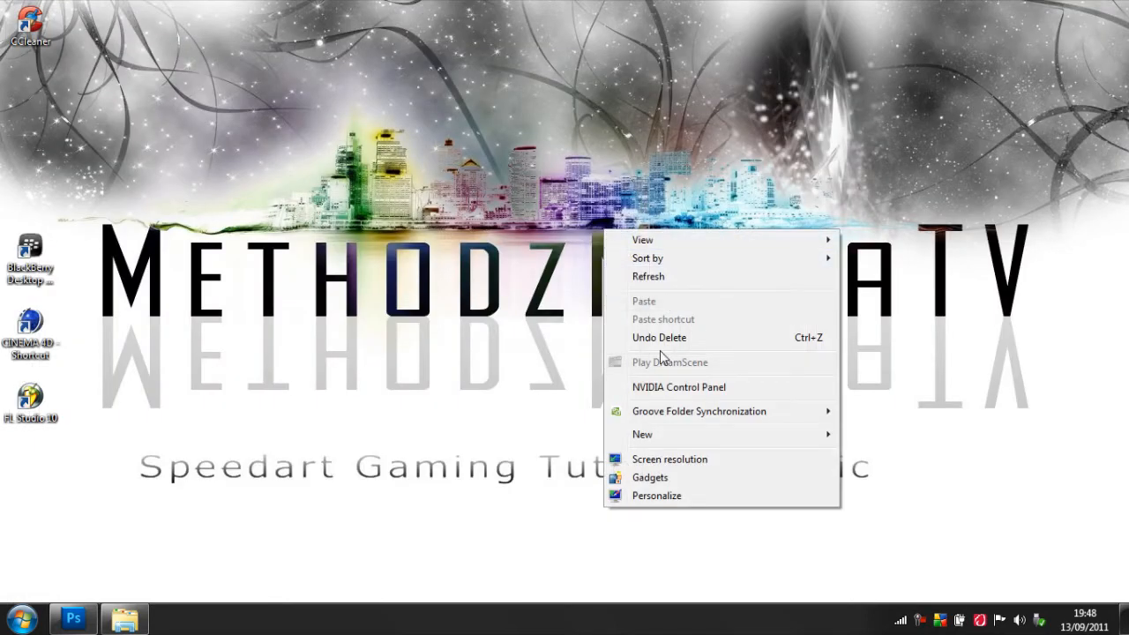
mouse_move(662, 447)
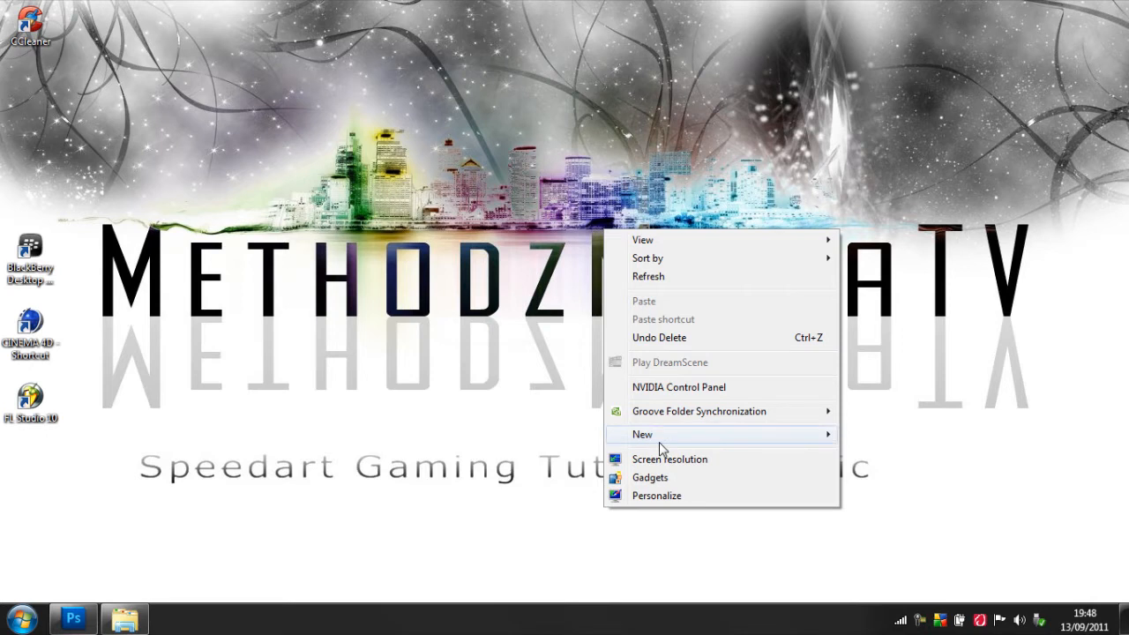
mouse_move(675, 464)
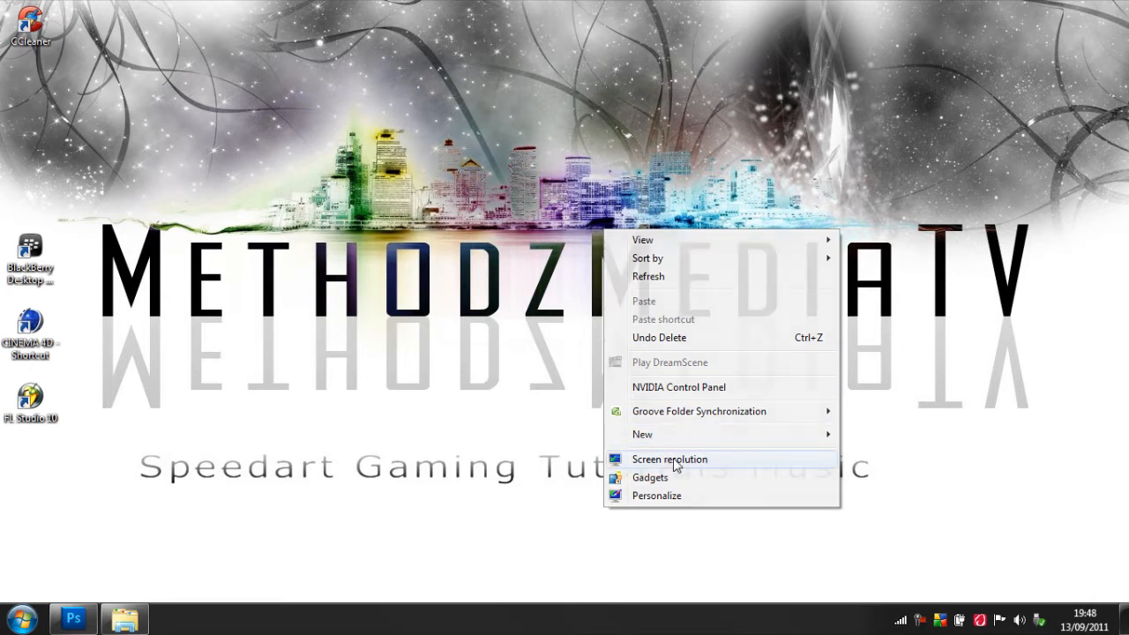
Open the Windows Screen Resolution settings, which show the display at 1366 × 768.
left_click(668, 458)
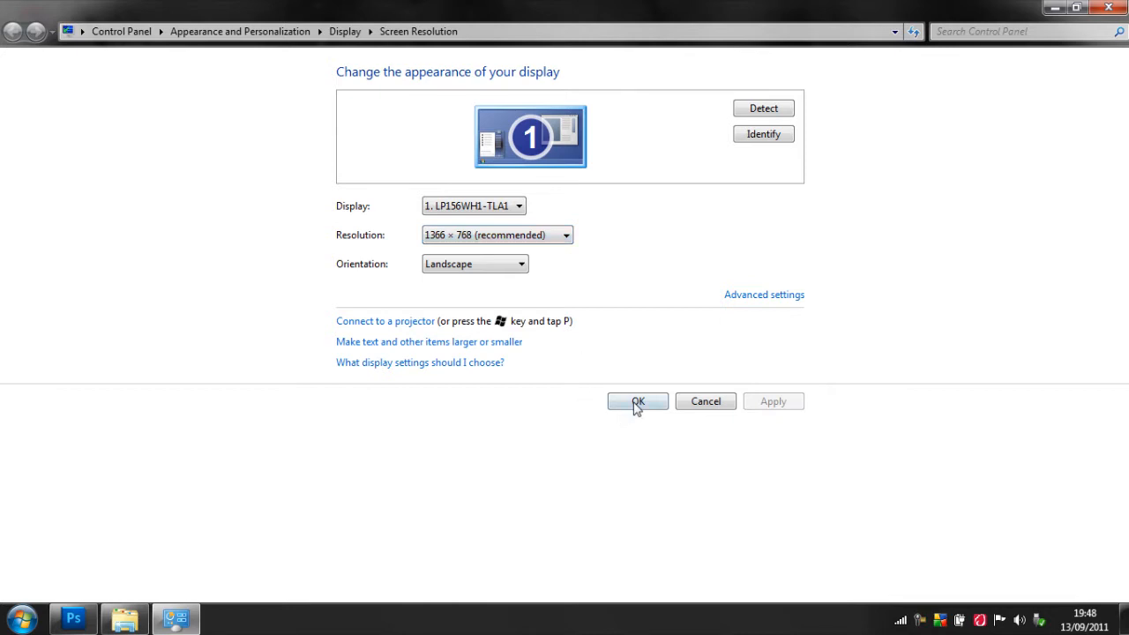
Close display settings and create a new 1366 × 768 transparent document.
left_click(637, 401)
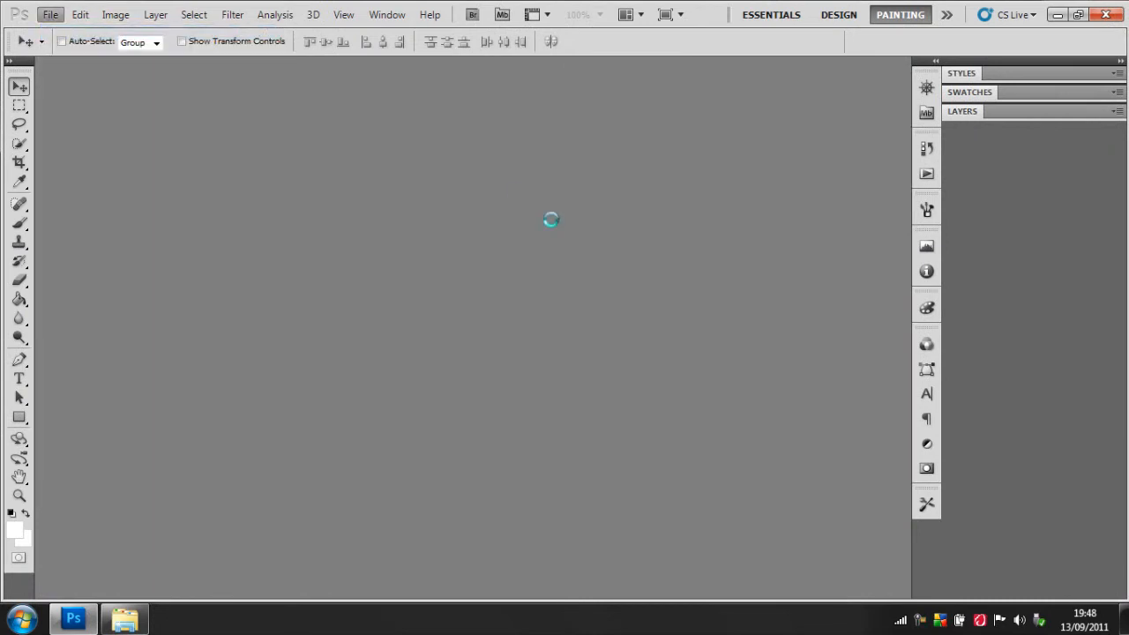
left_click(58, 15)
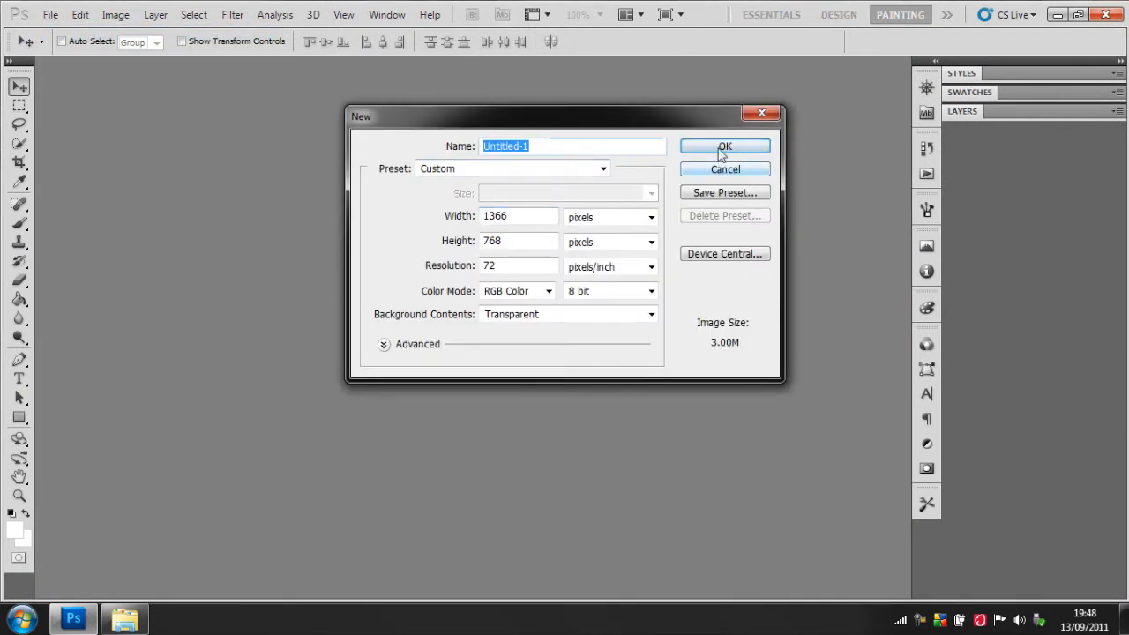
mouse_move(724, 147)
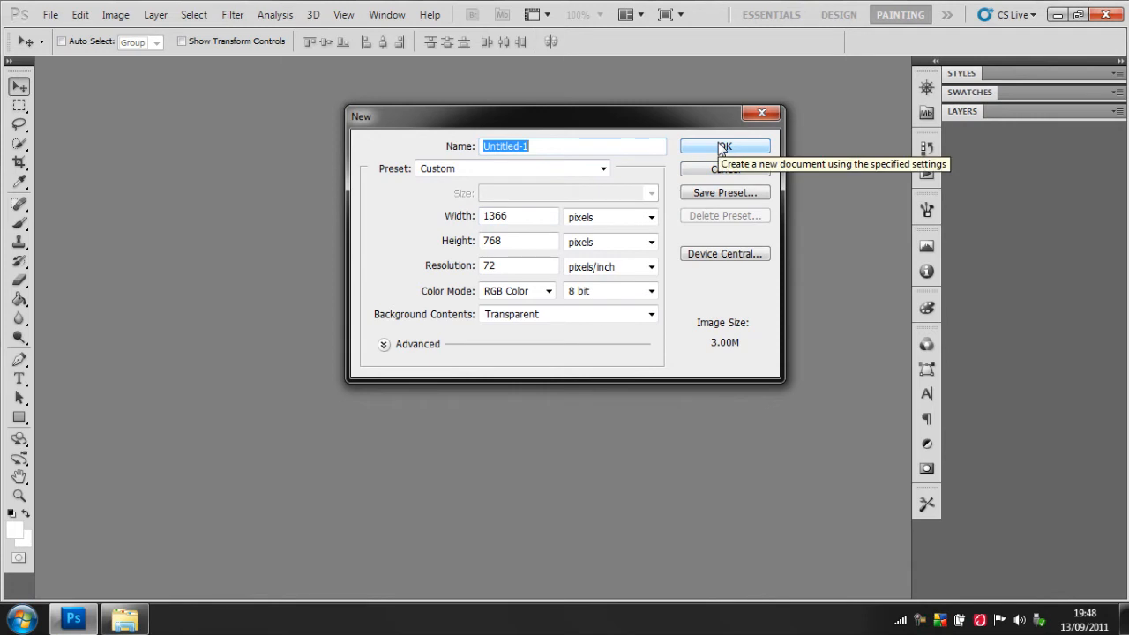
left_click(724, 147)
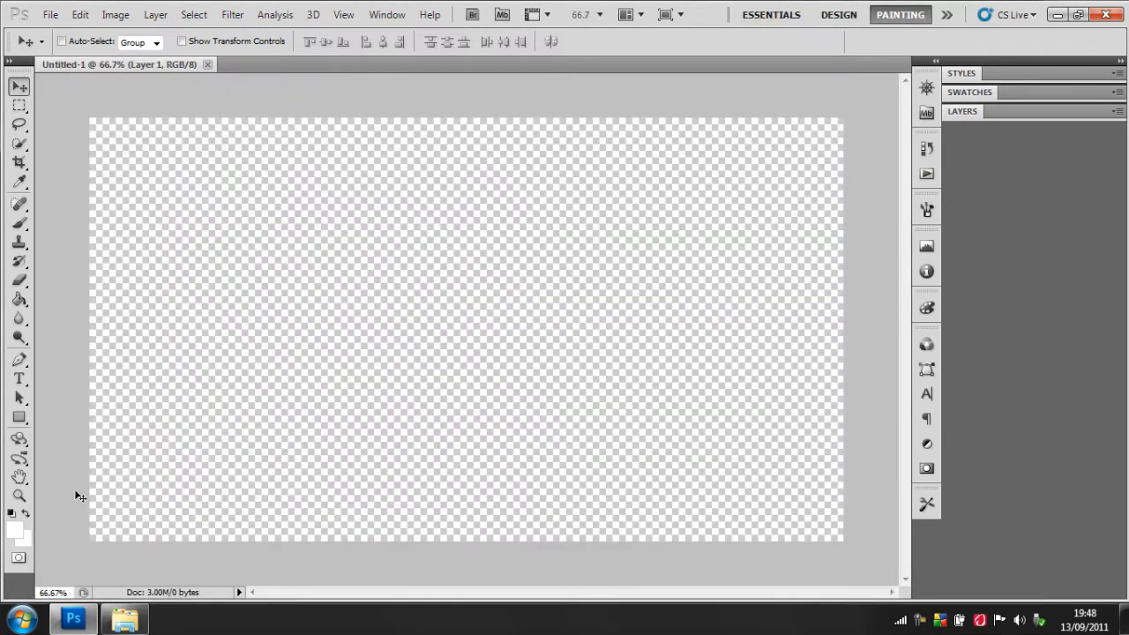
Fill the transparent canvas with white using the Paint Bucket.
left_click(14, 333)
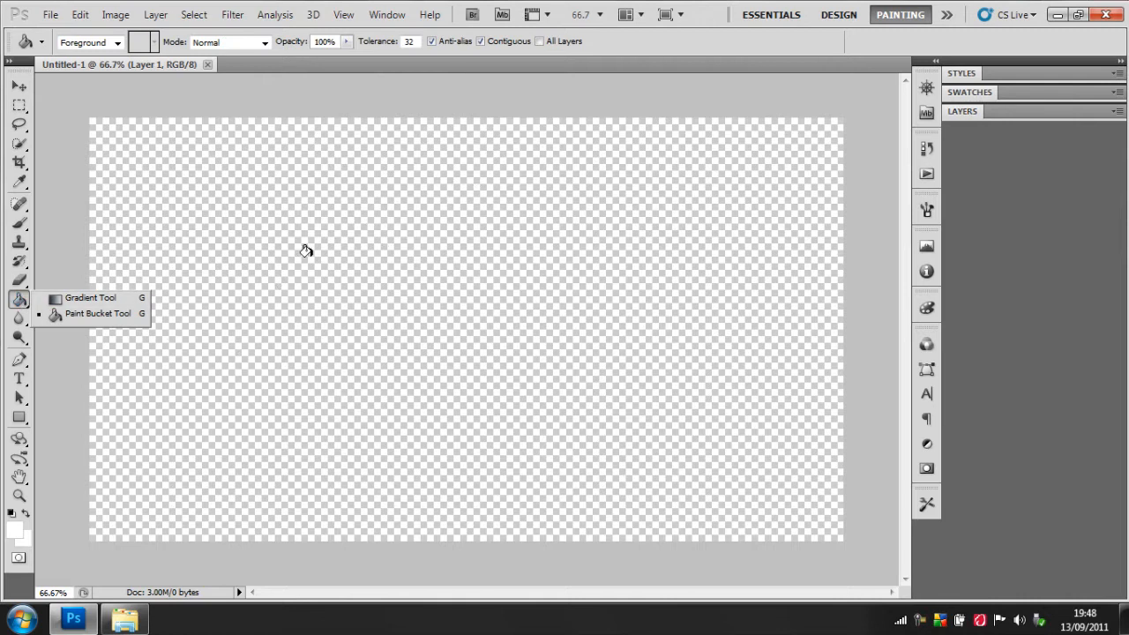
left_click(304, 250)
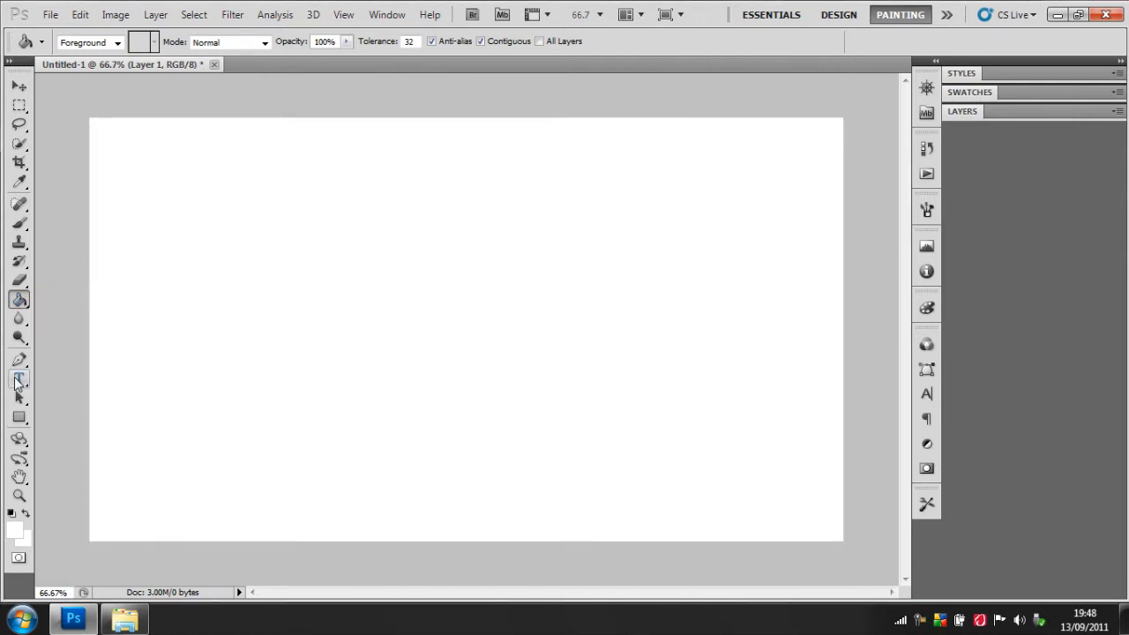
mouse_move(19, 379)
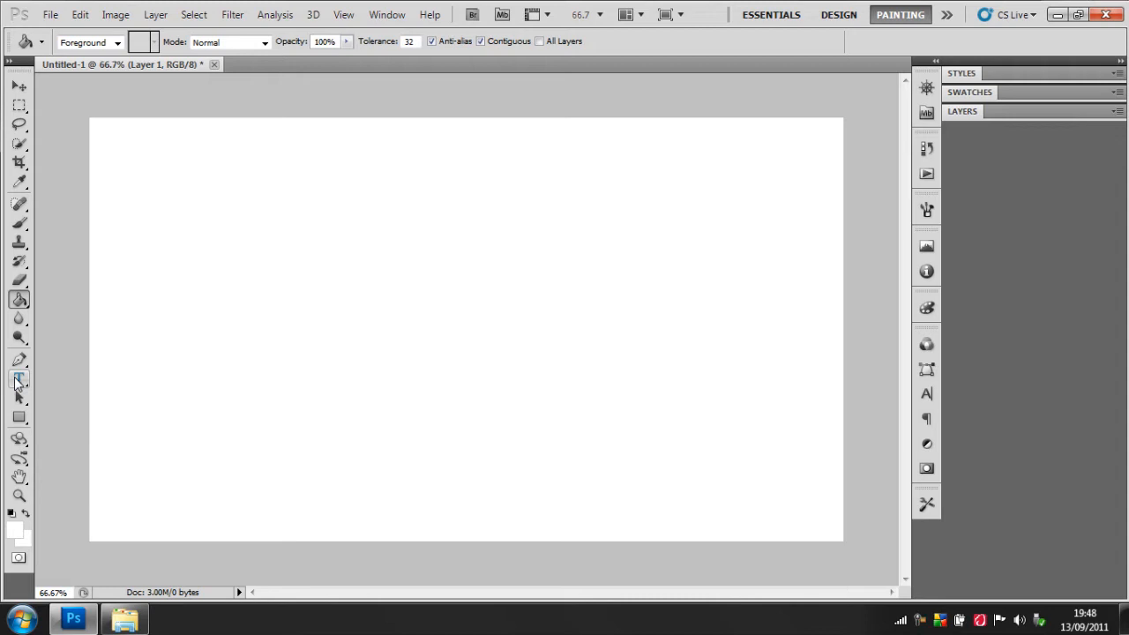
left_click(16, 379)
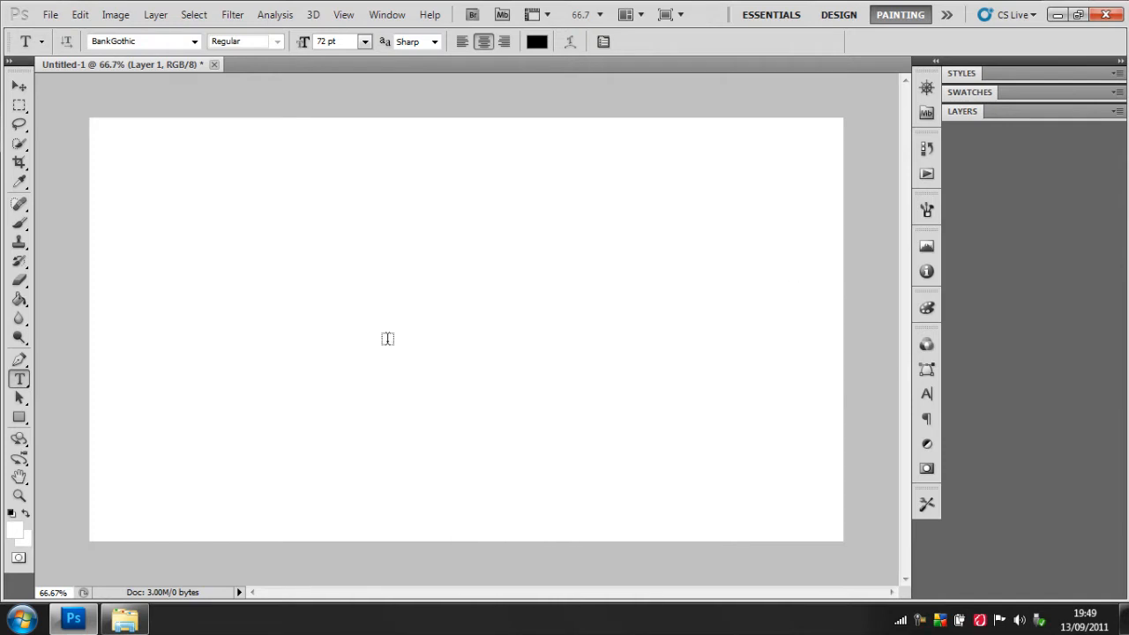
Type METHODZMEDIATV in a text box and enlarge it to 80 pt.
left_click_drag(194, 292, 795, 385)
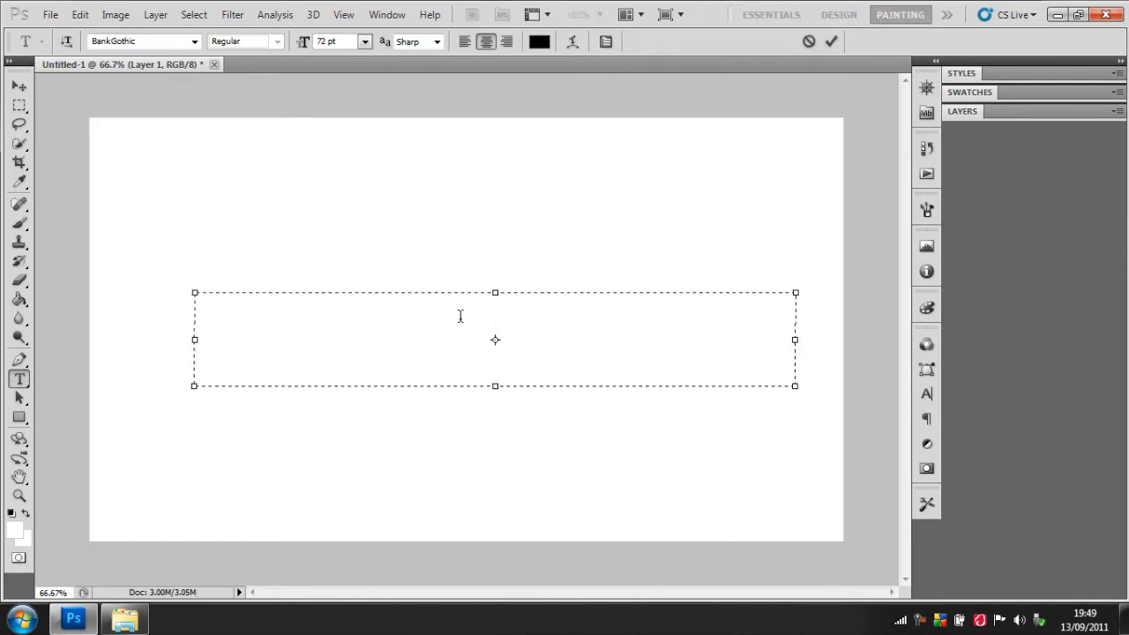
type("METHODZM")
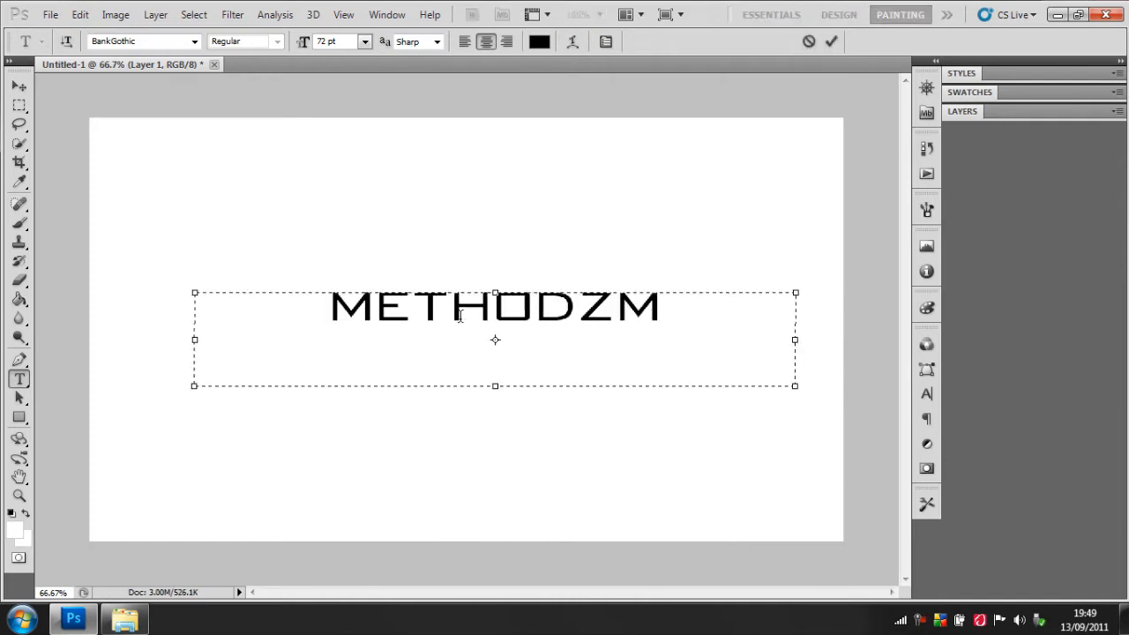
type("MEDIATV")
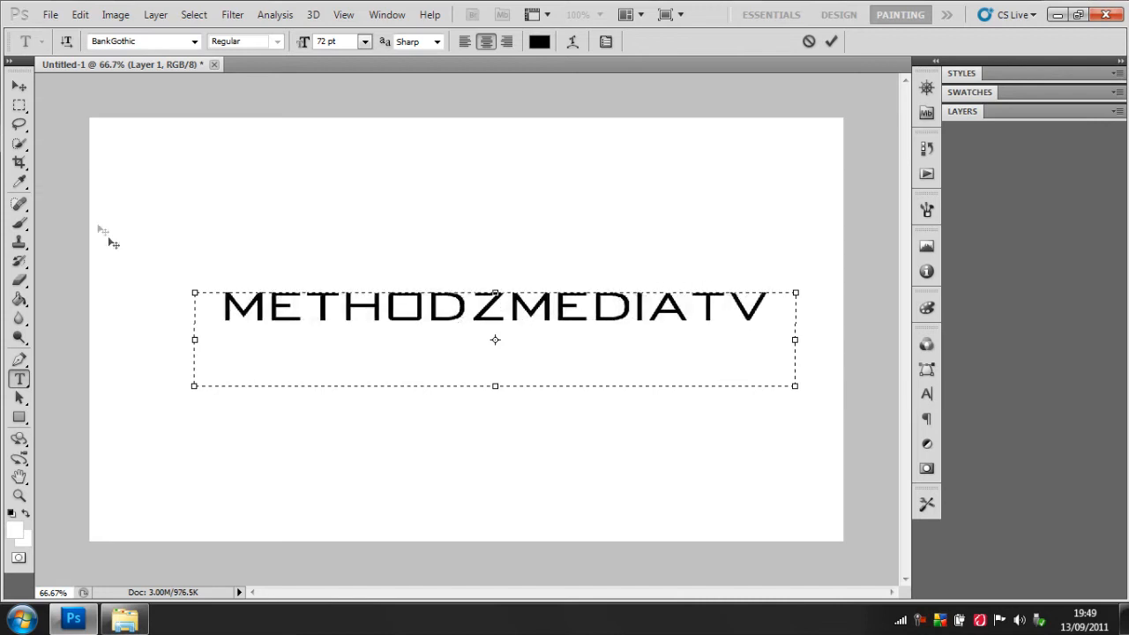
triple_click(494, 307)
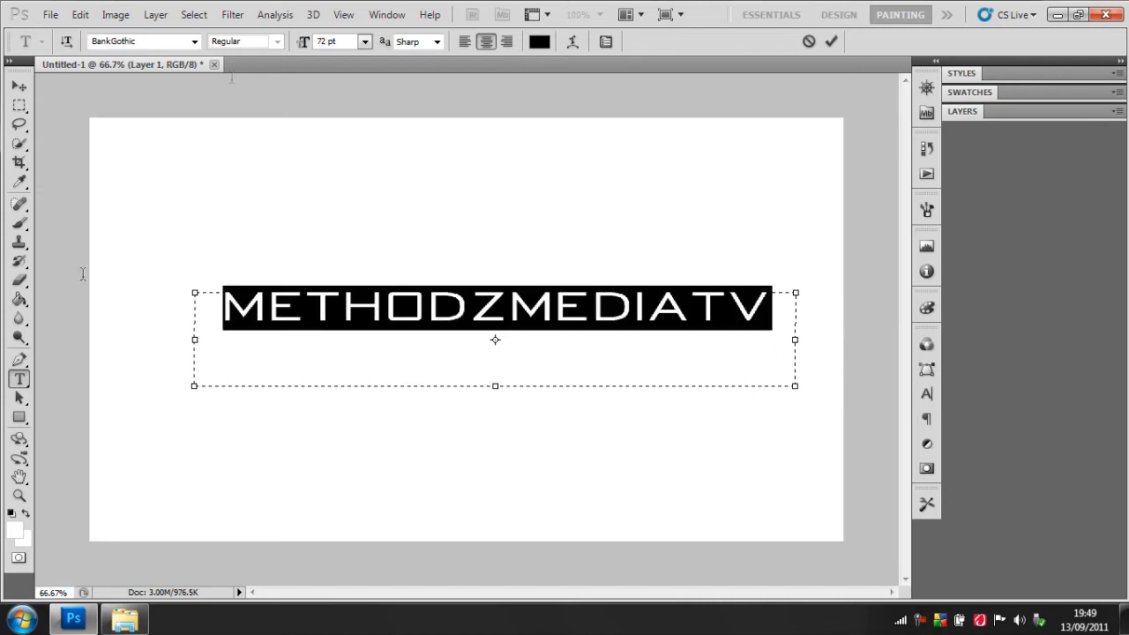
left_click(340, 41)
type("80")
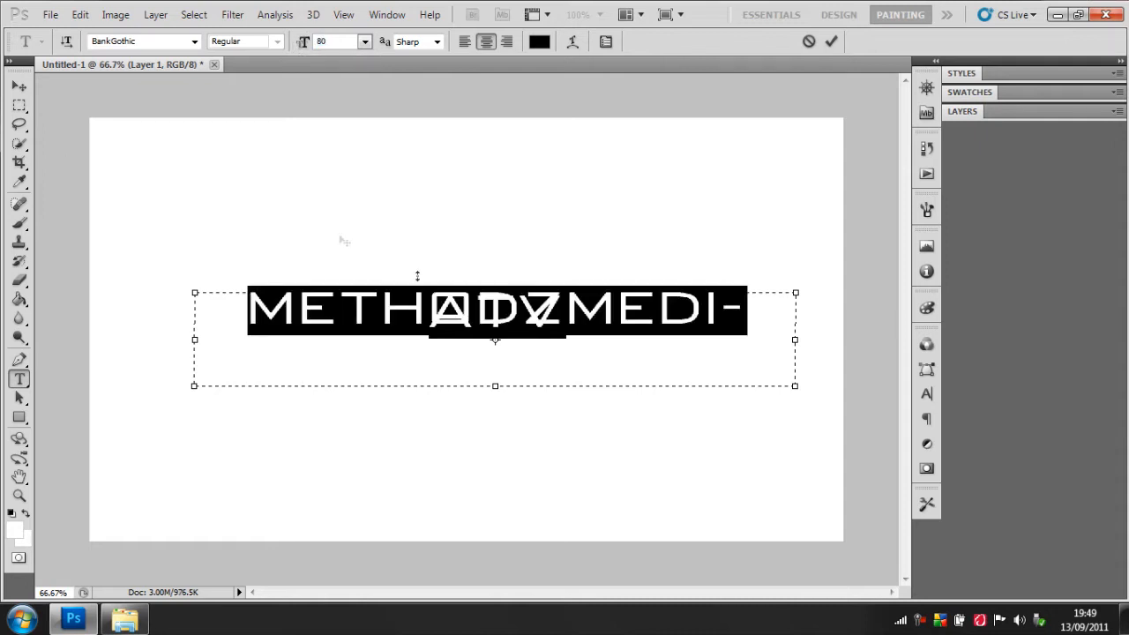
mouse_move(194, 339)
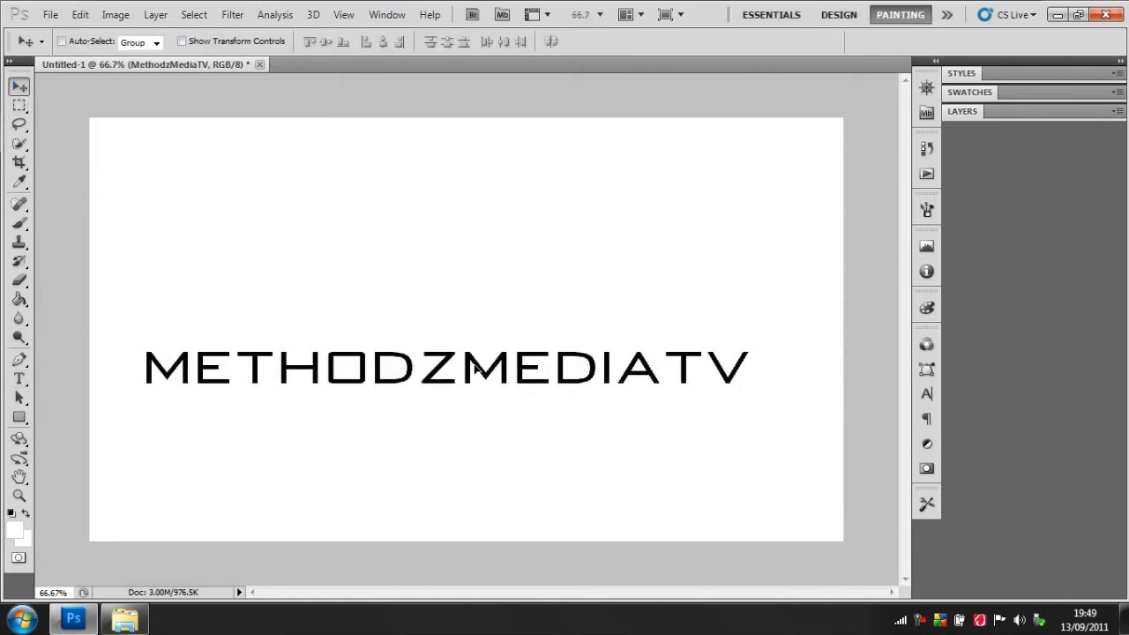
Place the City Lights image from the Editing folder and resize it over the canvas.
left_click(63, 15)
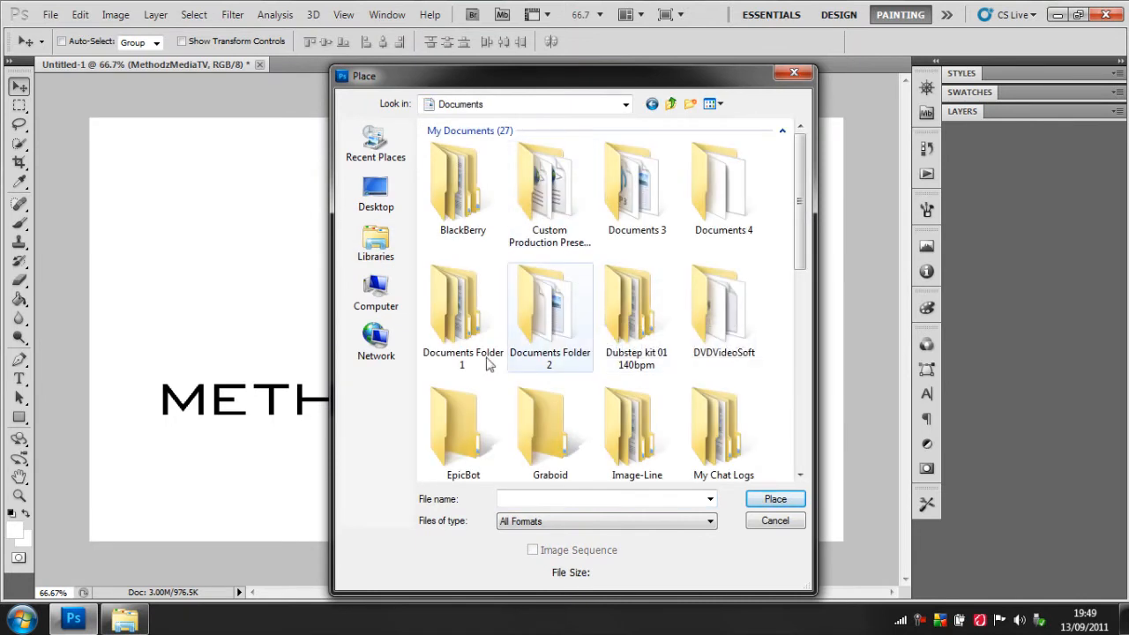
scroll("down", 3)
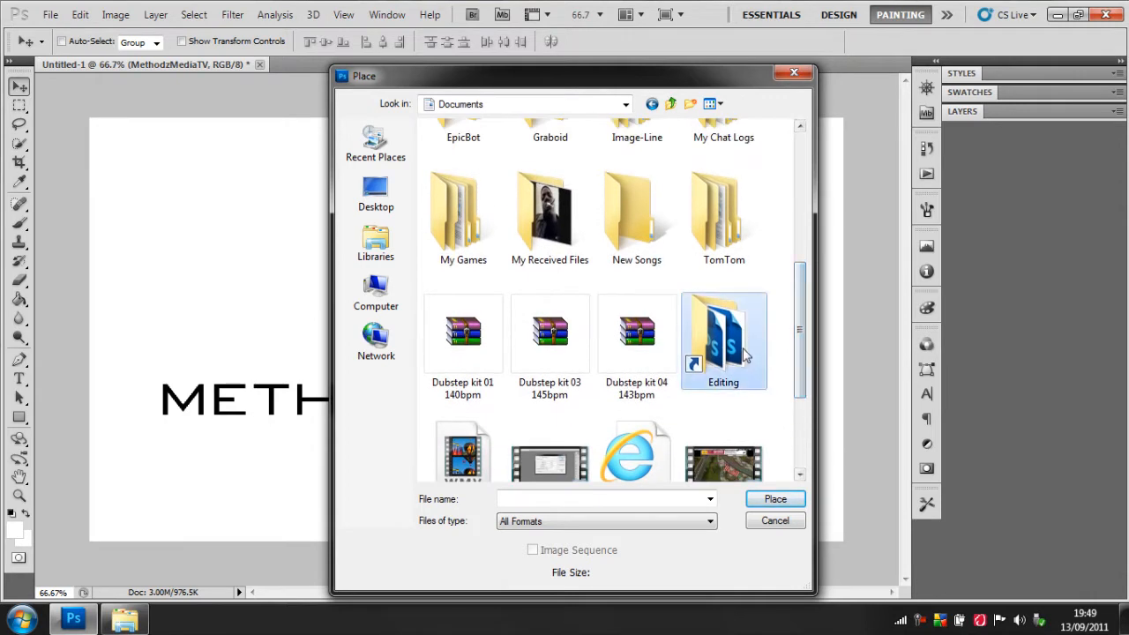
double_click(723, 339)
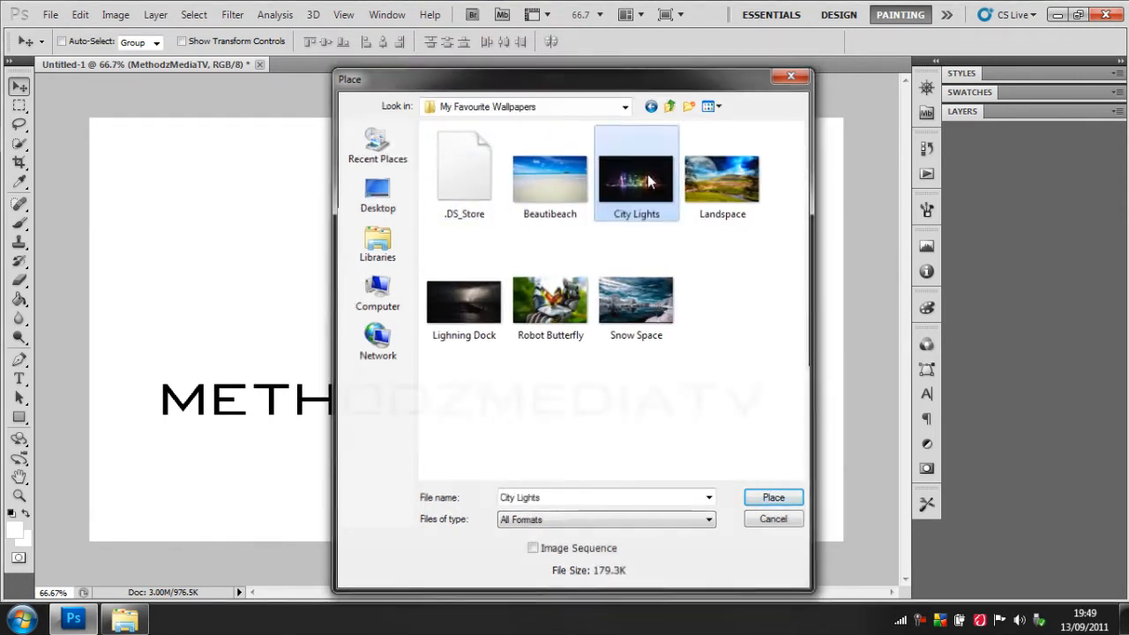
left_click(773, 497)
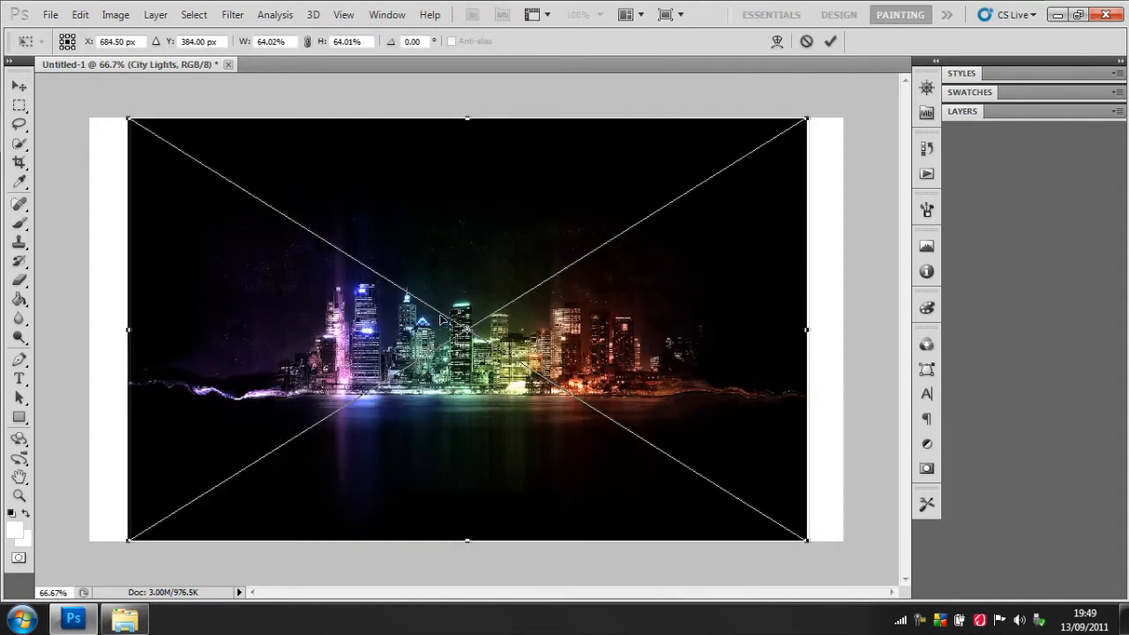
left_click_drag(466, 329, 461, 297)
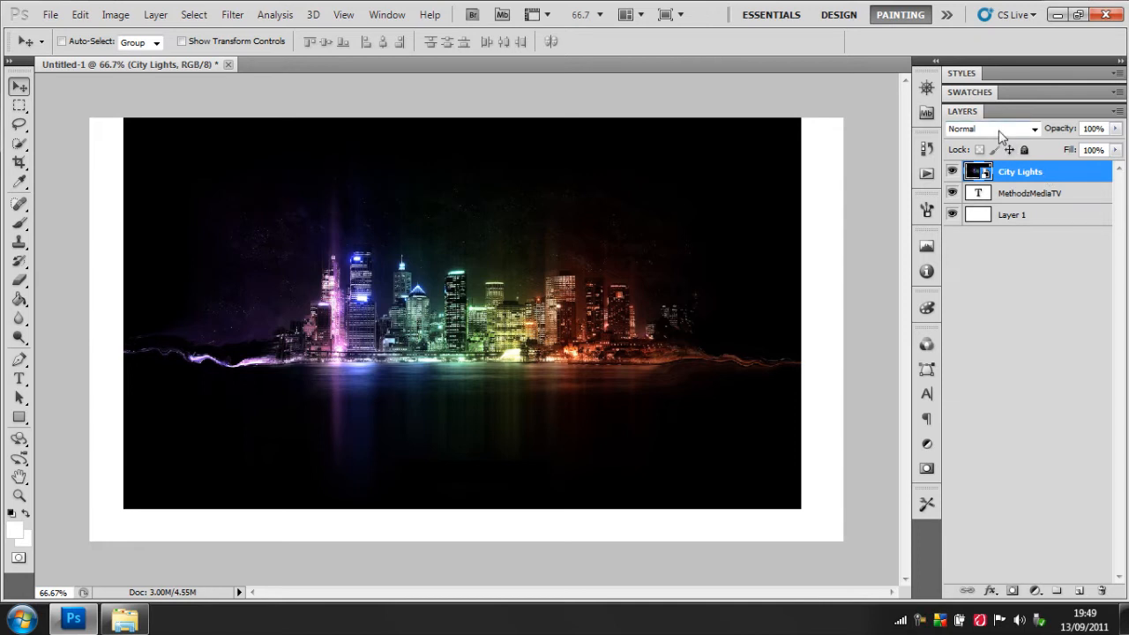
mouse_move(1004, 136)
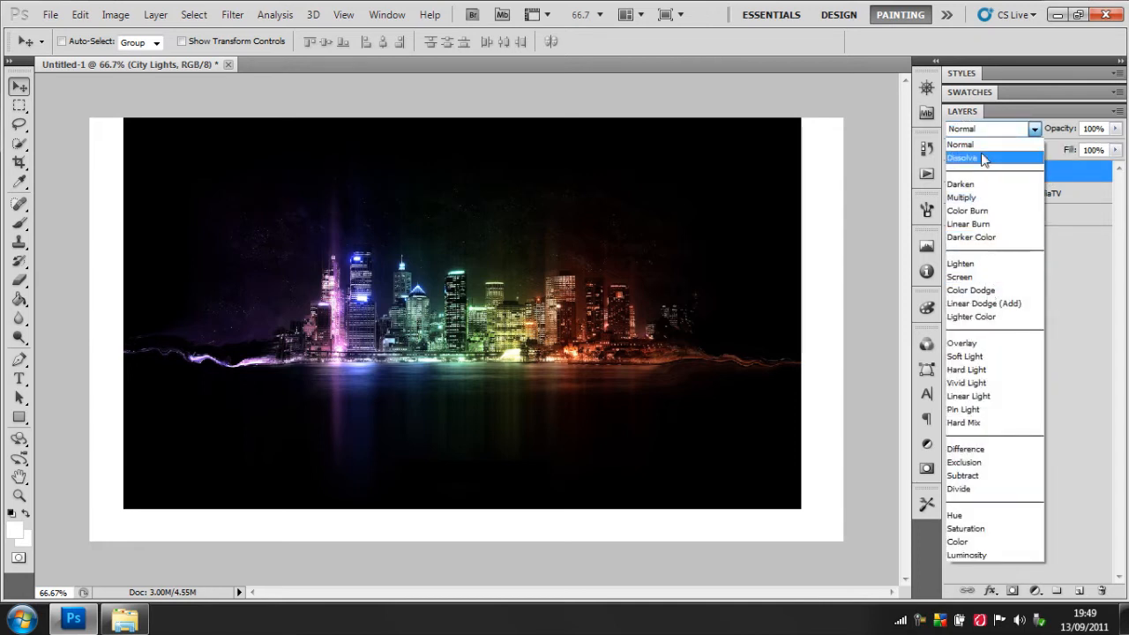
mouse_move(986, 370)
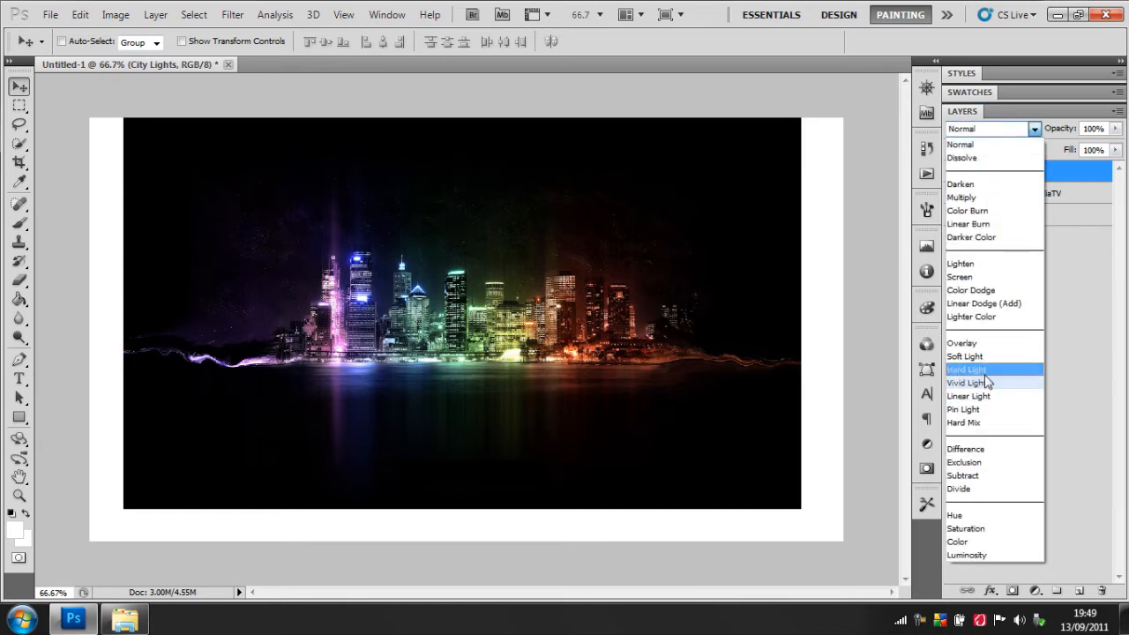
Blend City Lights with Exclusion and select the MethodzMediaTV text layer.
left_click(963, 462)
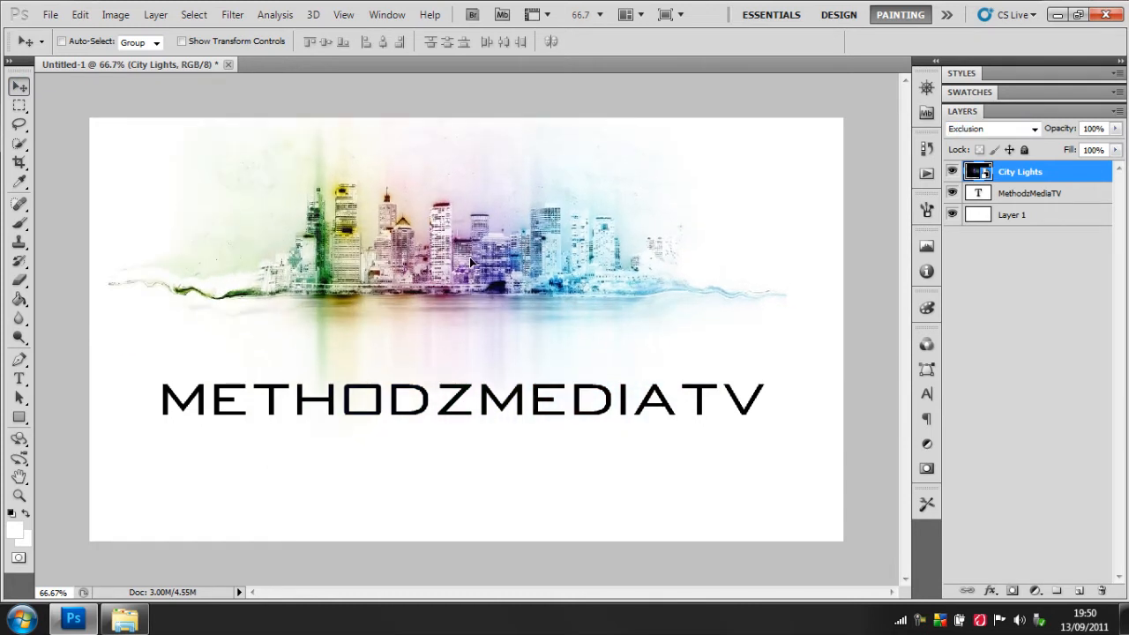
right_click(472, 262)
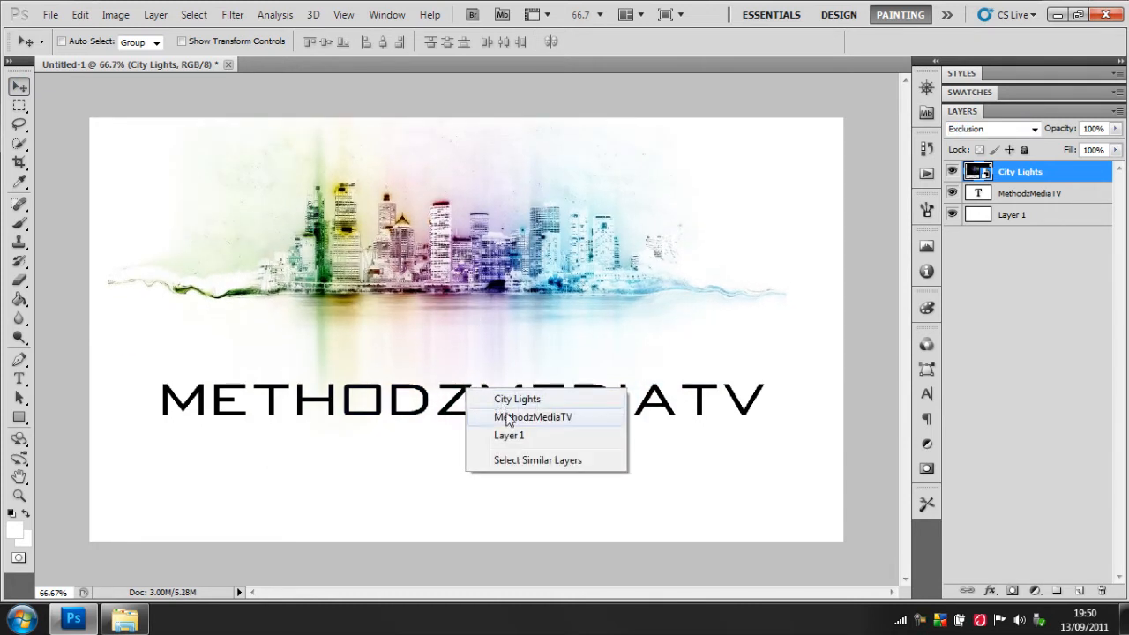
left_click(533, 417)
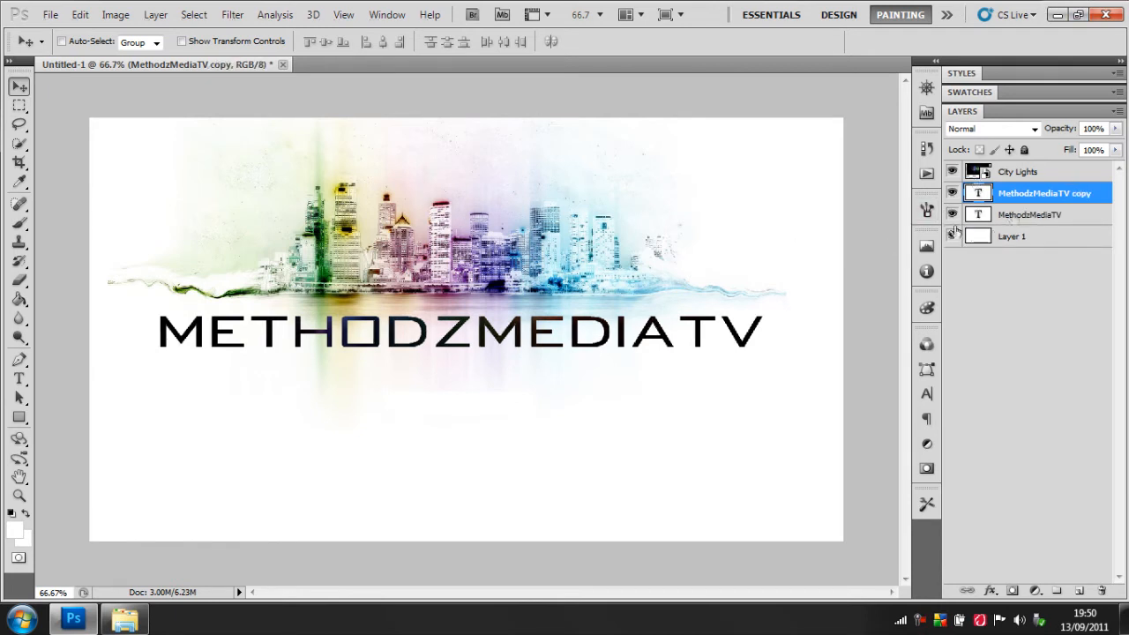
Flip the duplicate METHODZMEDIATV text copy vertically to start the reflection.
left_click(115, 14)
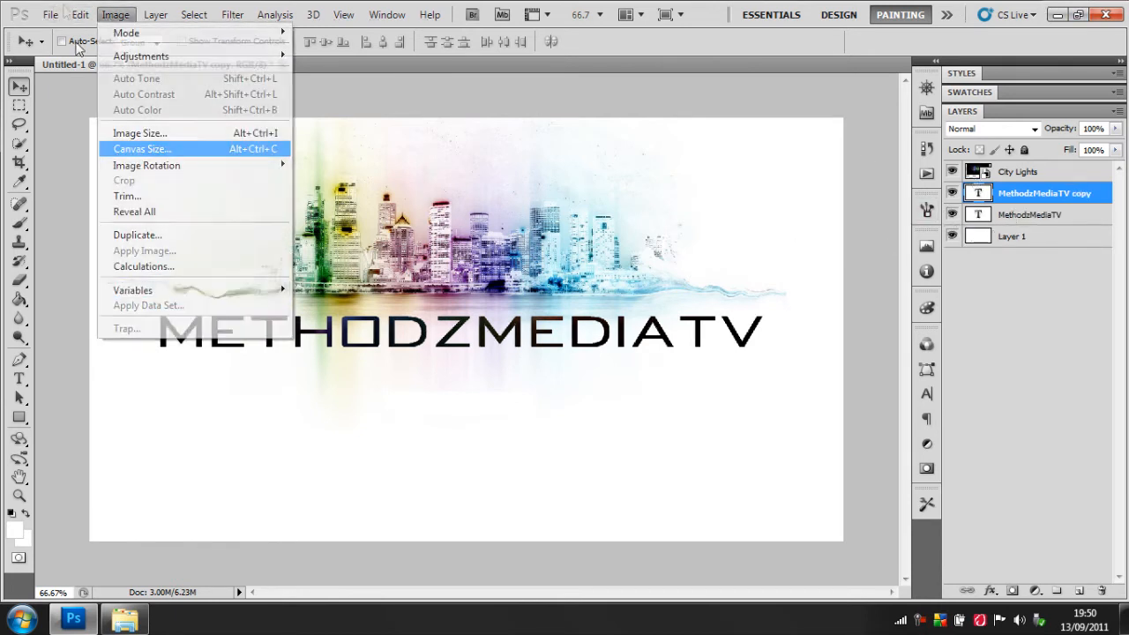
left_click(79, 15)
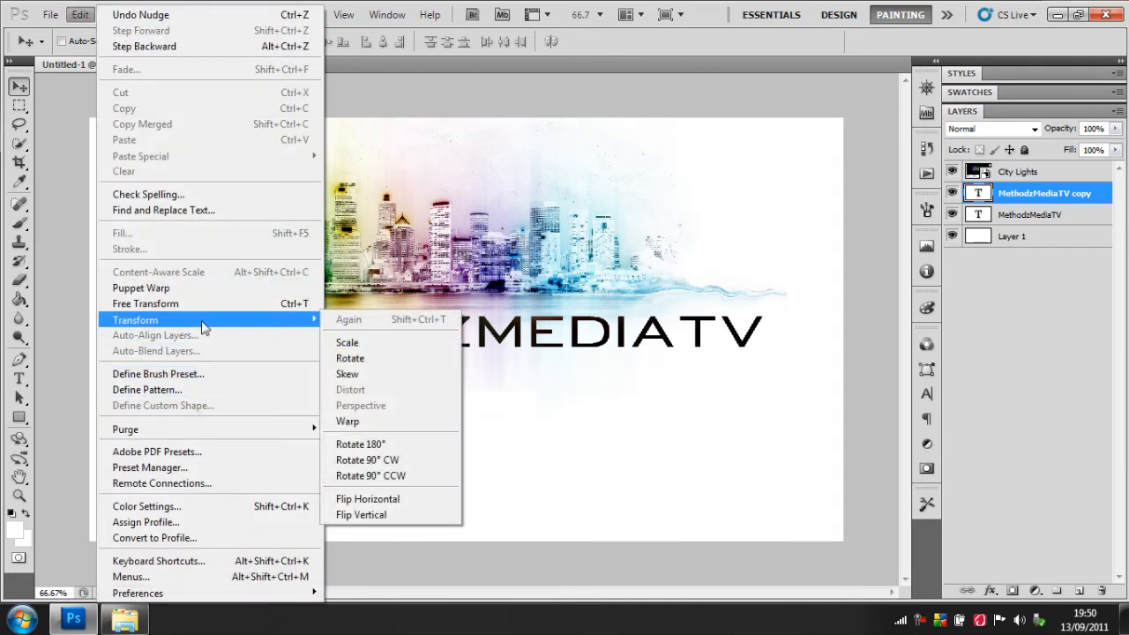
left_click(361, 514)
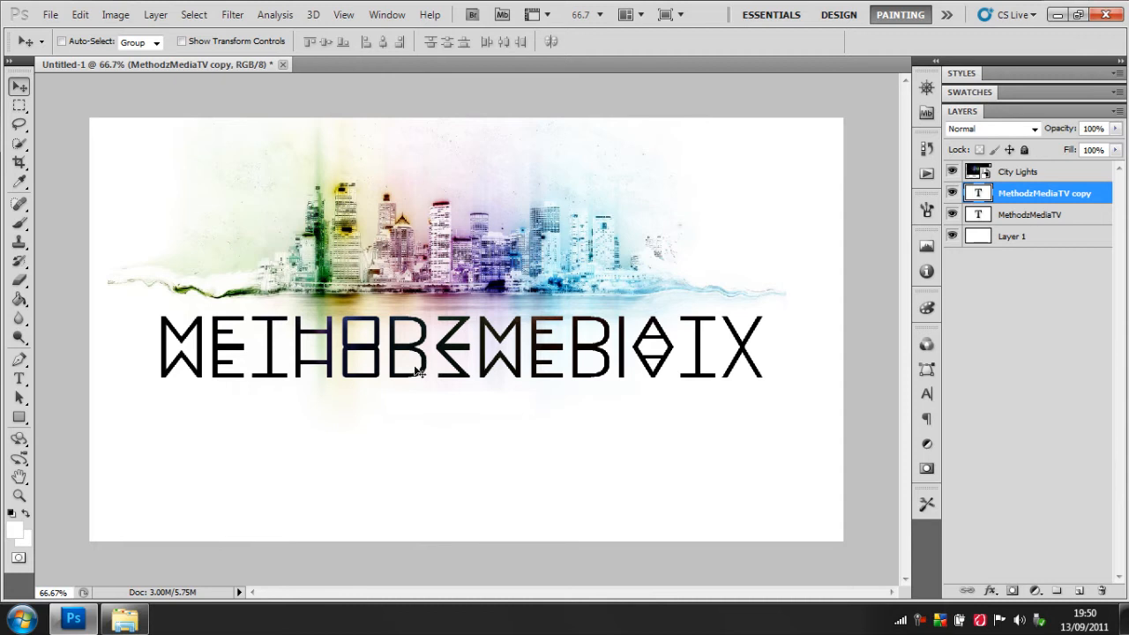
mouse_move(7, 391)
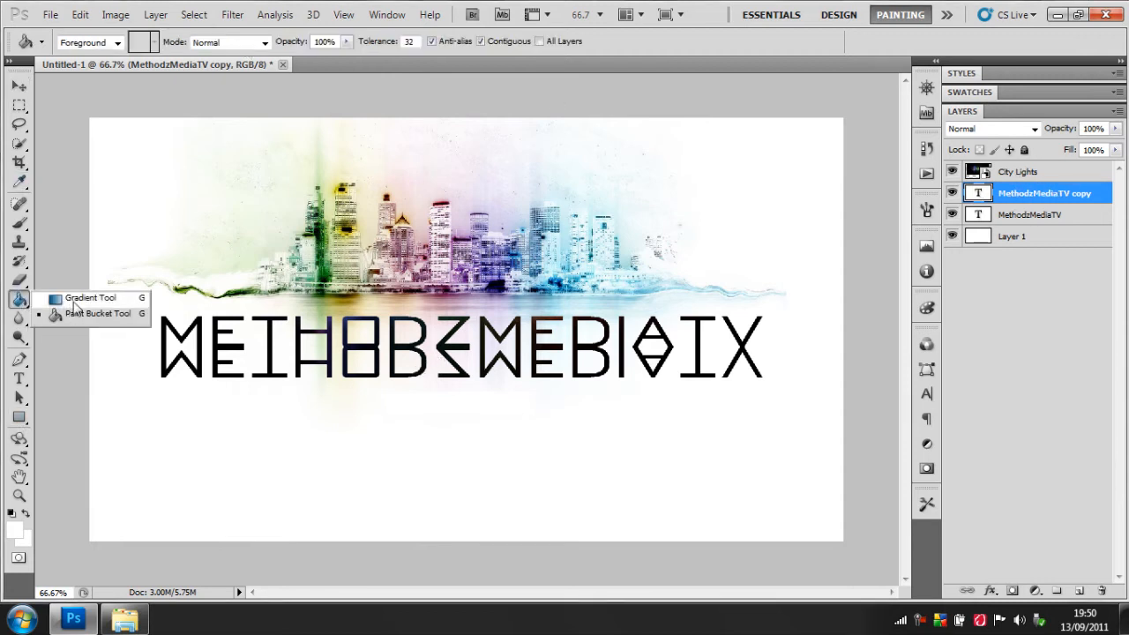
left_click(87, 298)
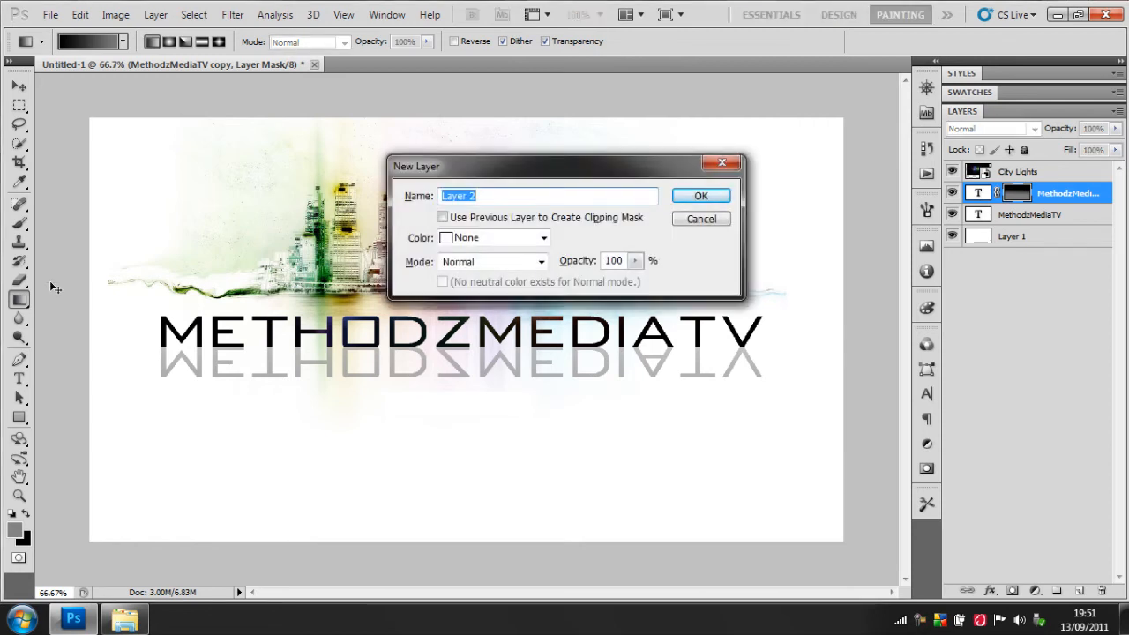
Name the new layer Backings and load an extra brush set.
type("Backings")
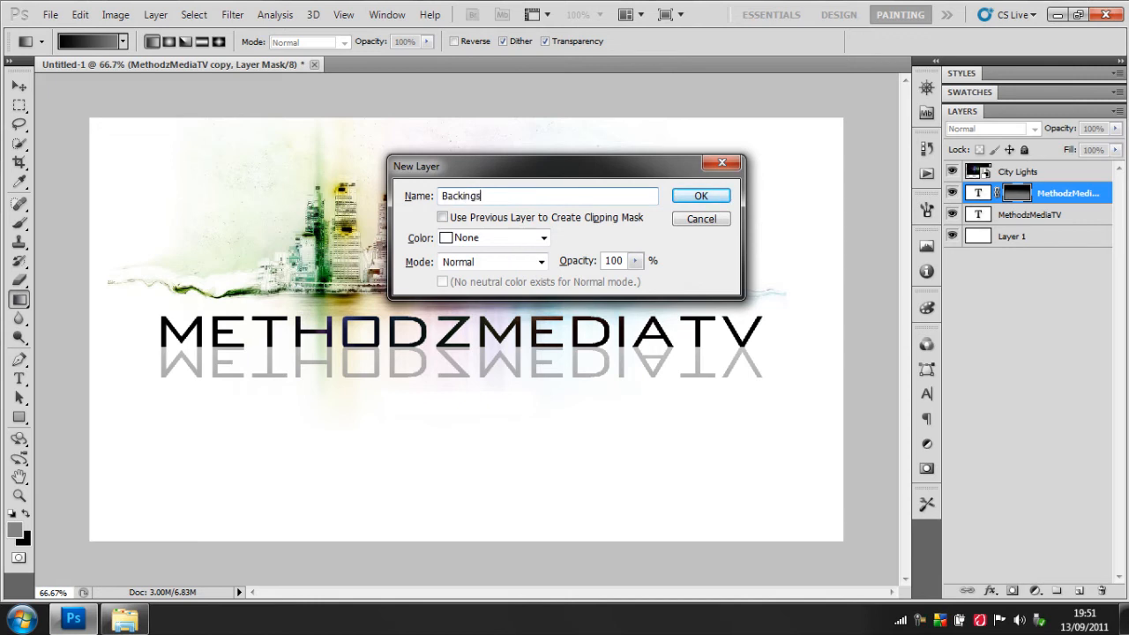
left_click(701, 194)
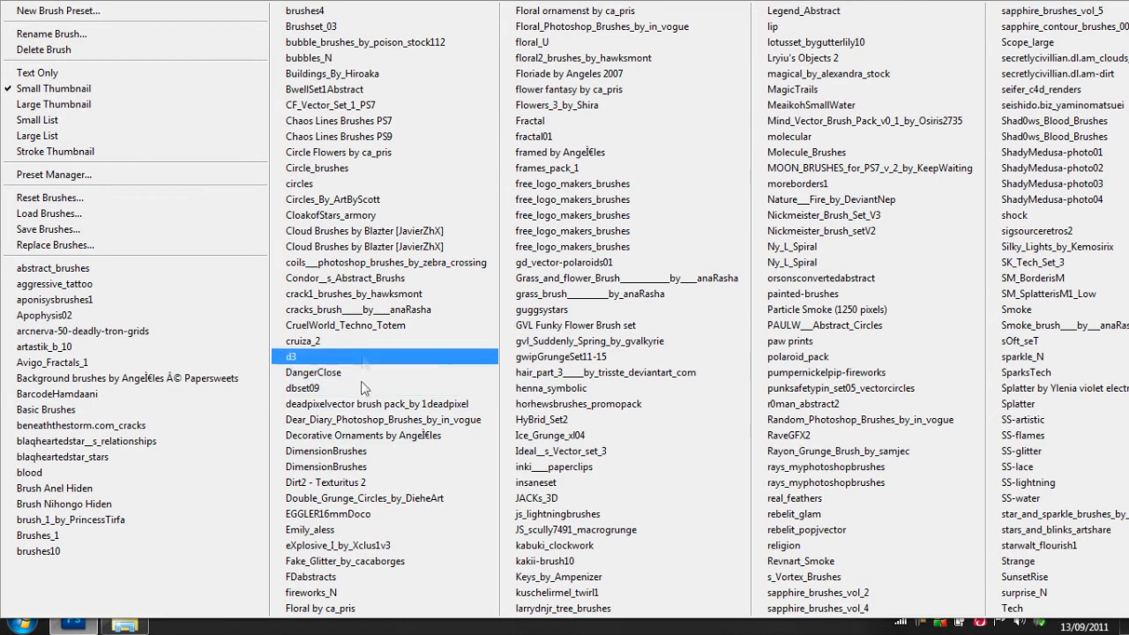
left_click(380, 294)
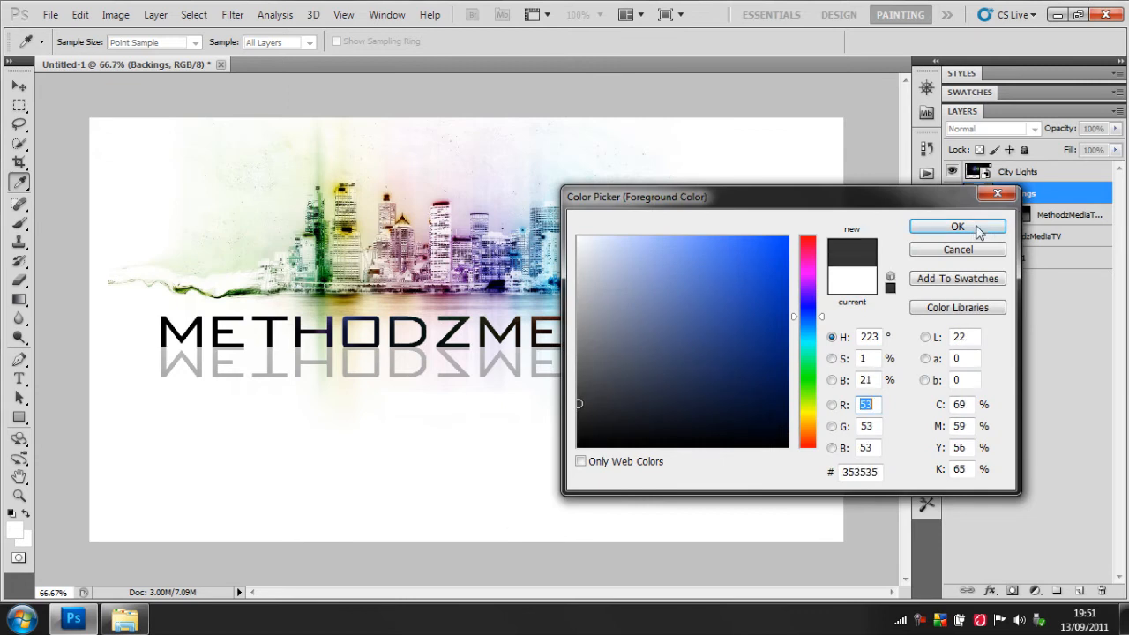
Confirm dark grey #353535 and stamp grey brush shapes above the skyline.
left_click(956, 226)
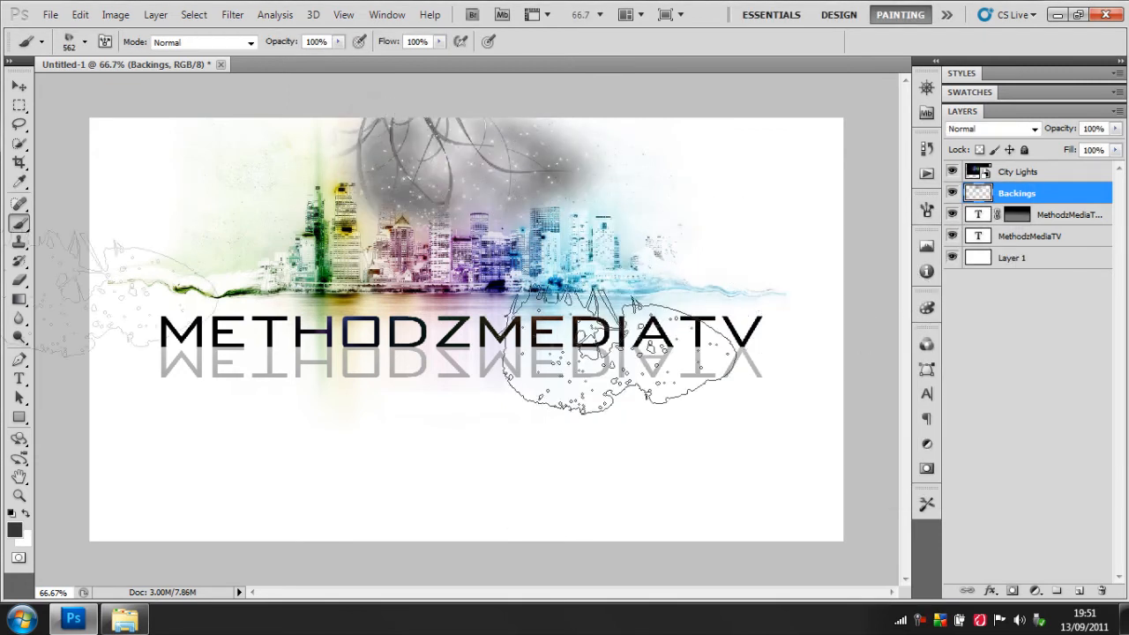
left_click(82, 41)
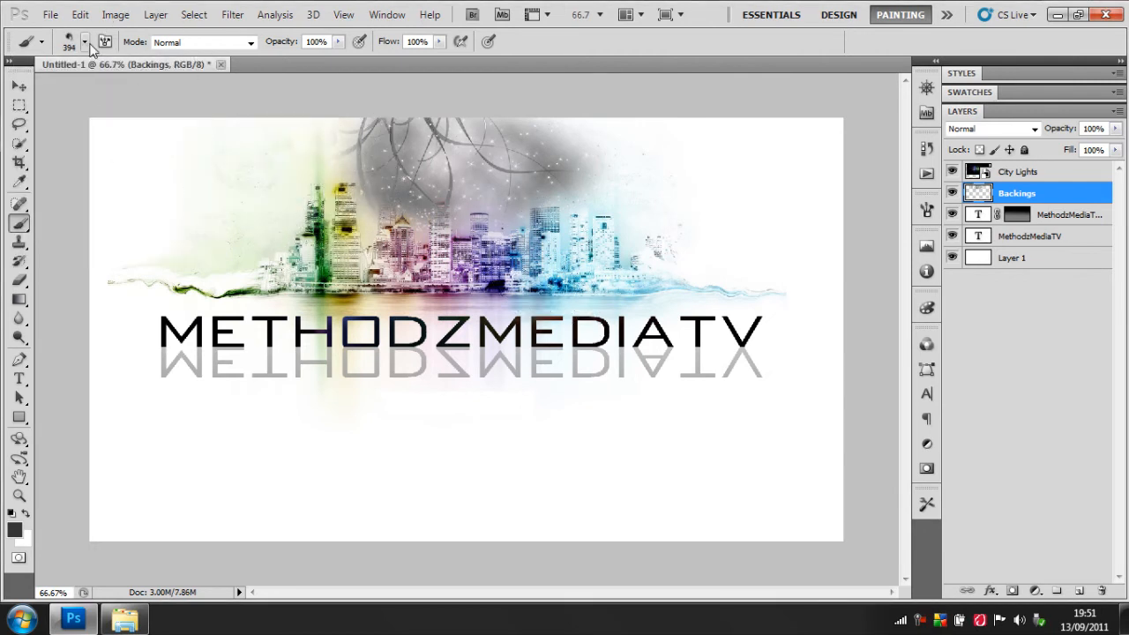
left_click(83, 43)
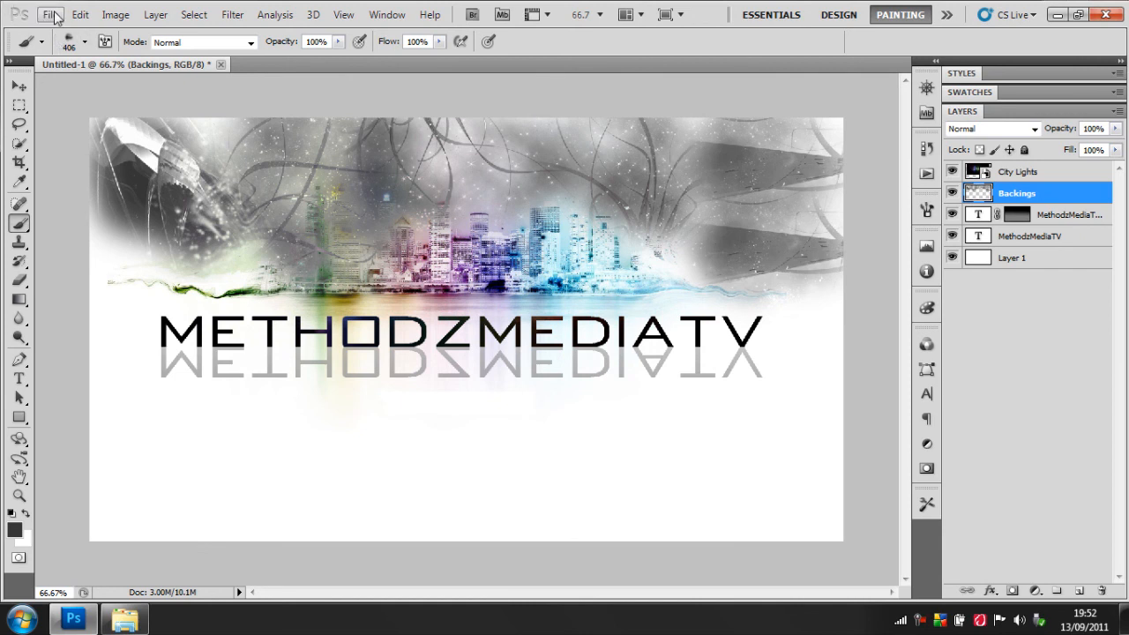
Place a file from the Stratz 50K Pack - 1 folder.
left_click(55, 15)
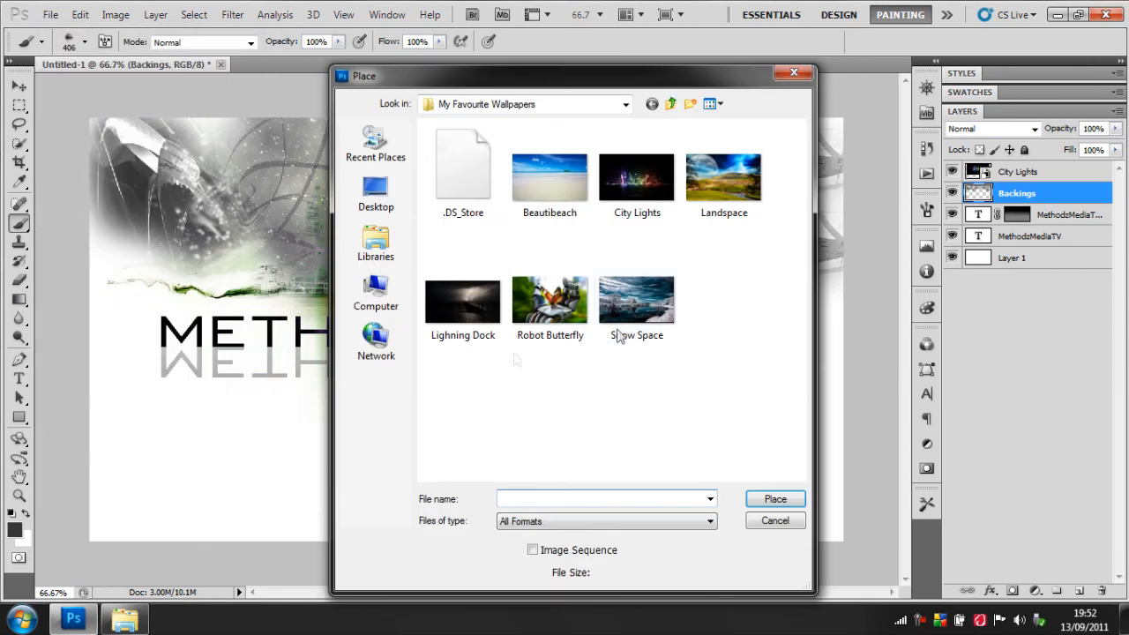
left_click(621, 104)
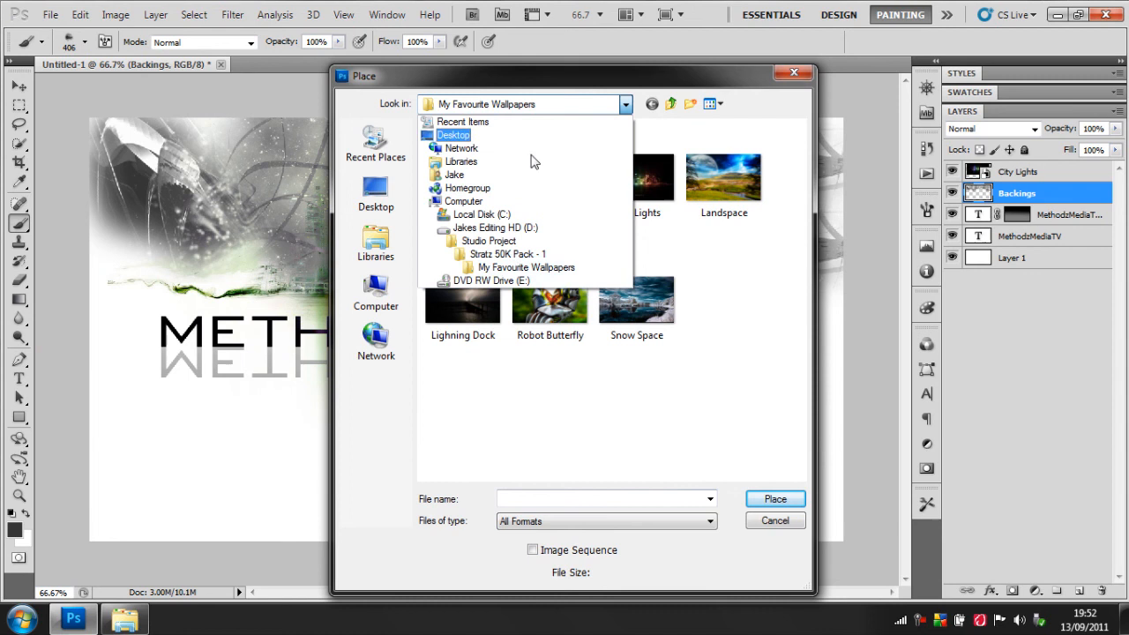
left_click(507, 254)
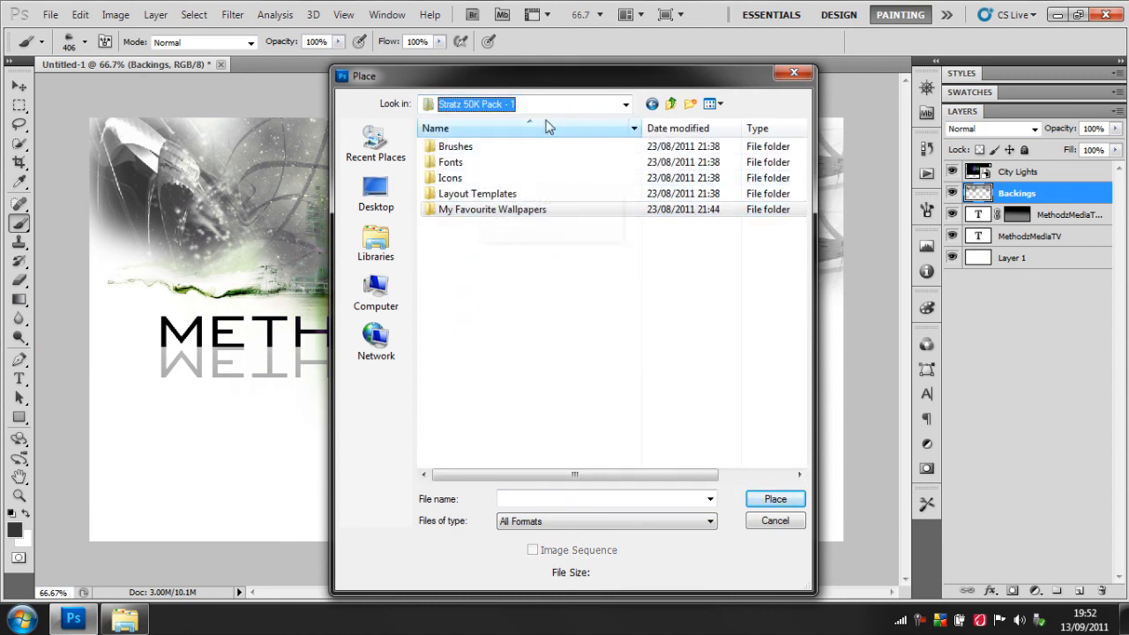
left_click(623, 104)
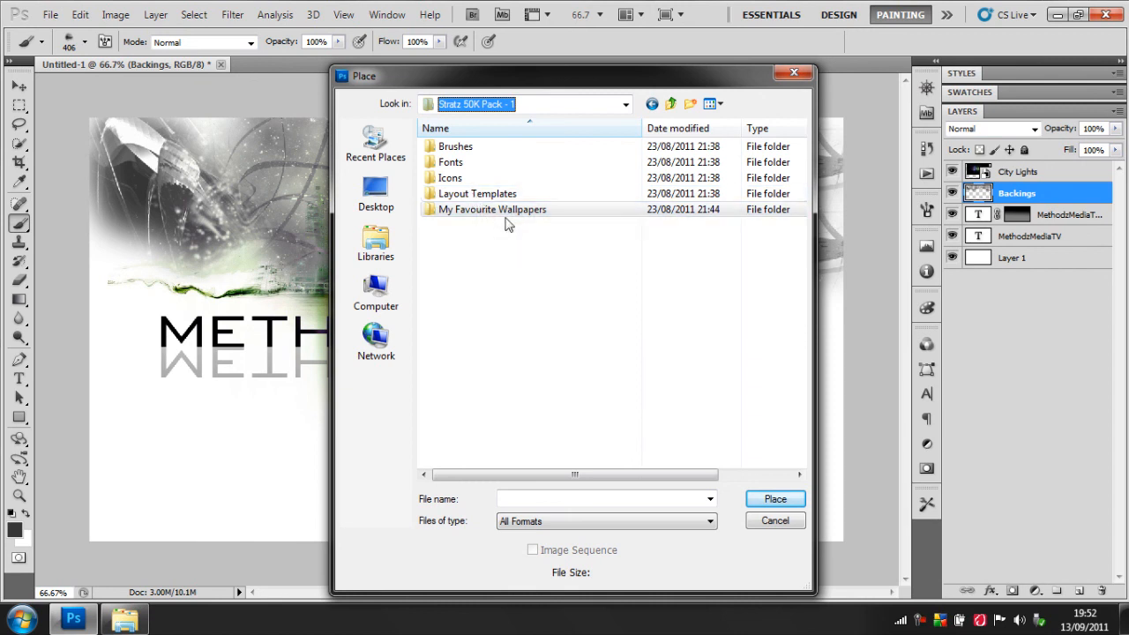
left_click(774, 498)
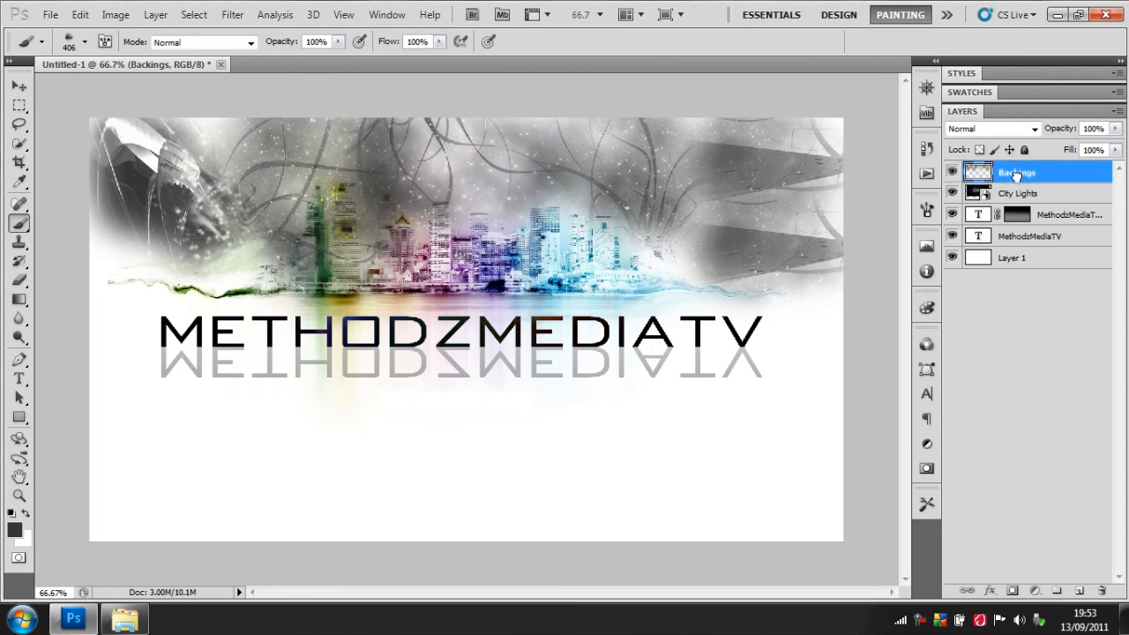
mouse_move(1000, 195)
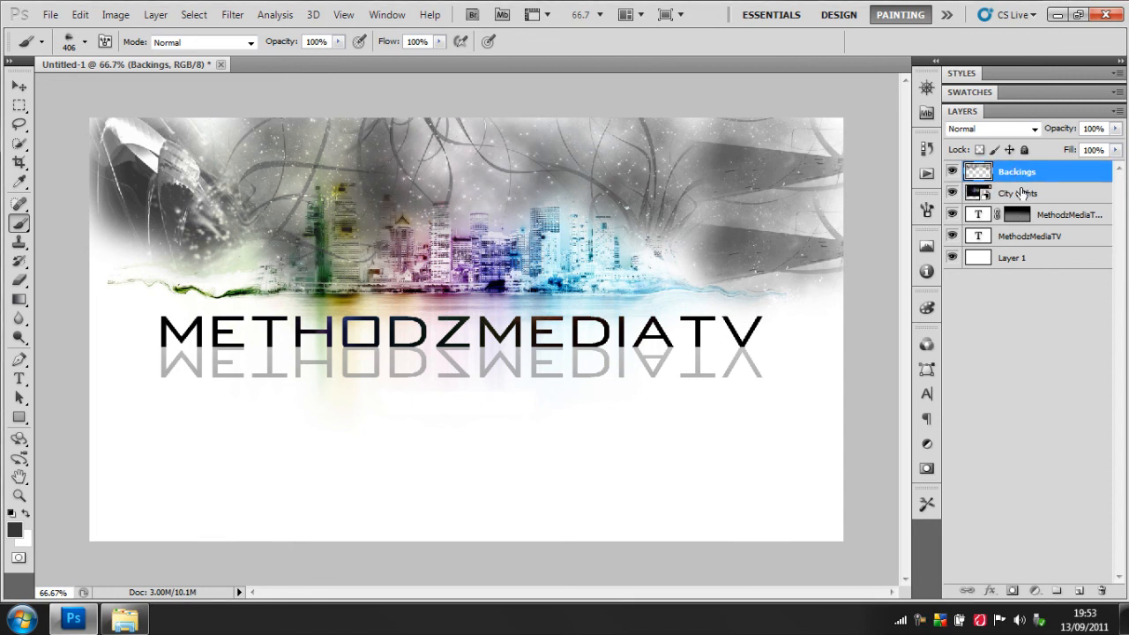